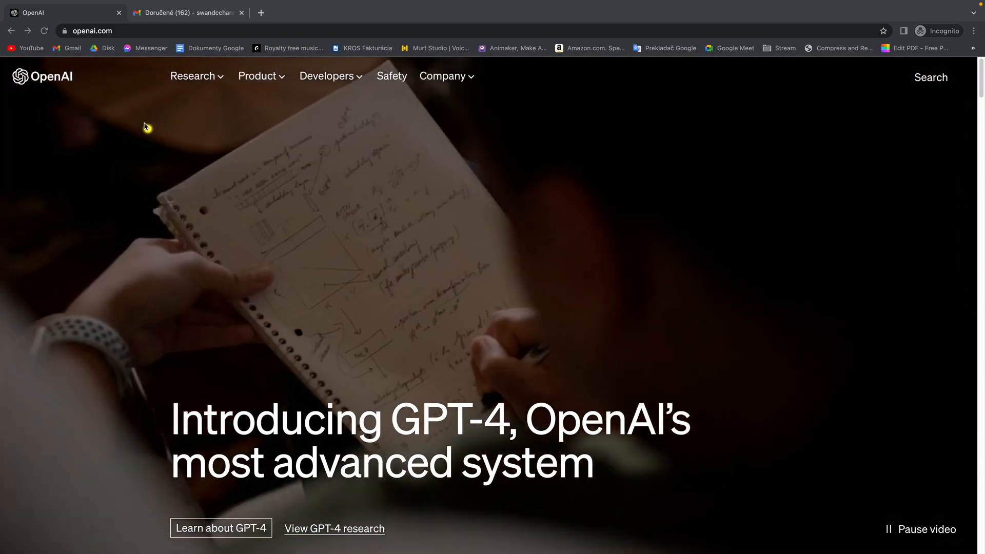
- Scroll down the openai.com homepage to the ChatGPT section with its Try ChatGPT link
{"action": "scroll", "scroll_direction": "down", "scroll_amount": 3}
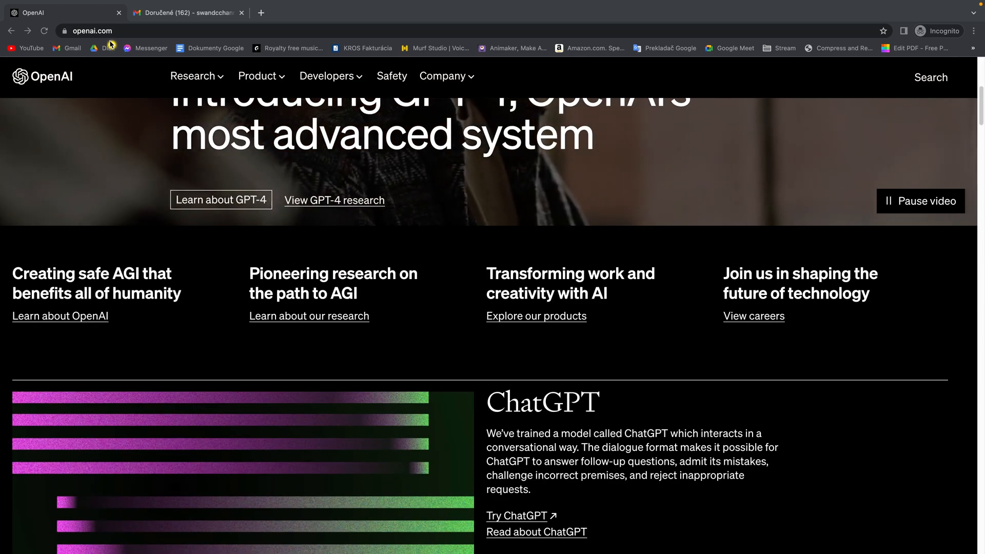
{"action": "mouse_move", "coordinate": [153, 40]}
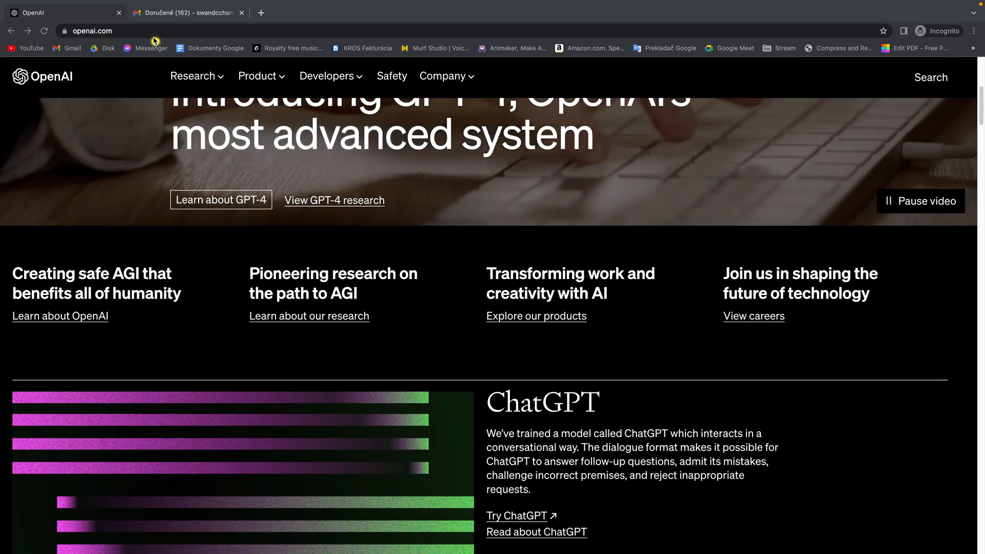
{"action": "scroll", "scroll_direction": "down", "scroll_amount": 3}
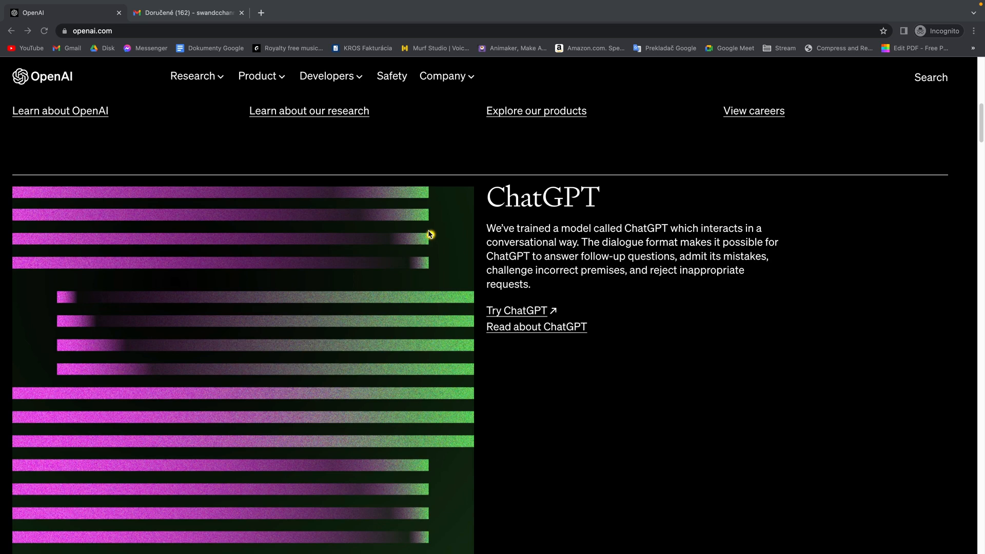
{"action": "mouse_move", "coordinate": [584, 216]}
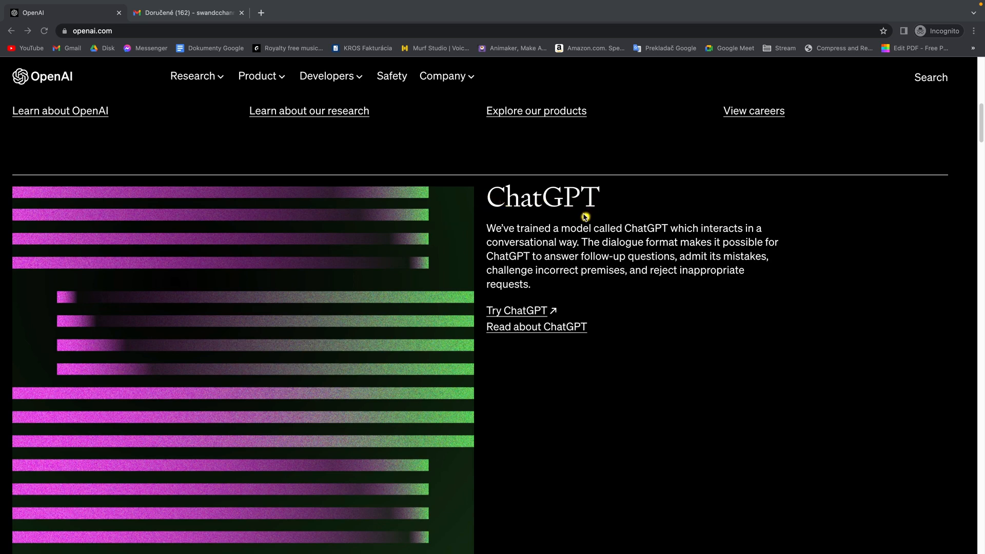
{"action": "scroll", "scroll_direction": "down", "scroll_amount": 3}
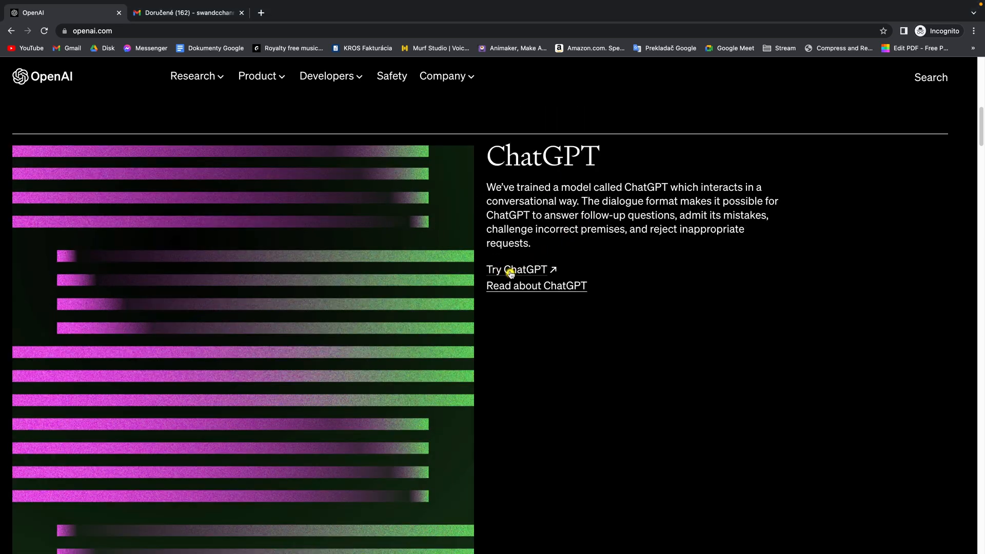
- Launch Try ChatGPT in a new tab and choose Log in to reach the email prompt
{"action": "left_click", "coordinate": [515, 269]}
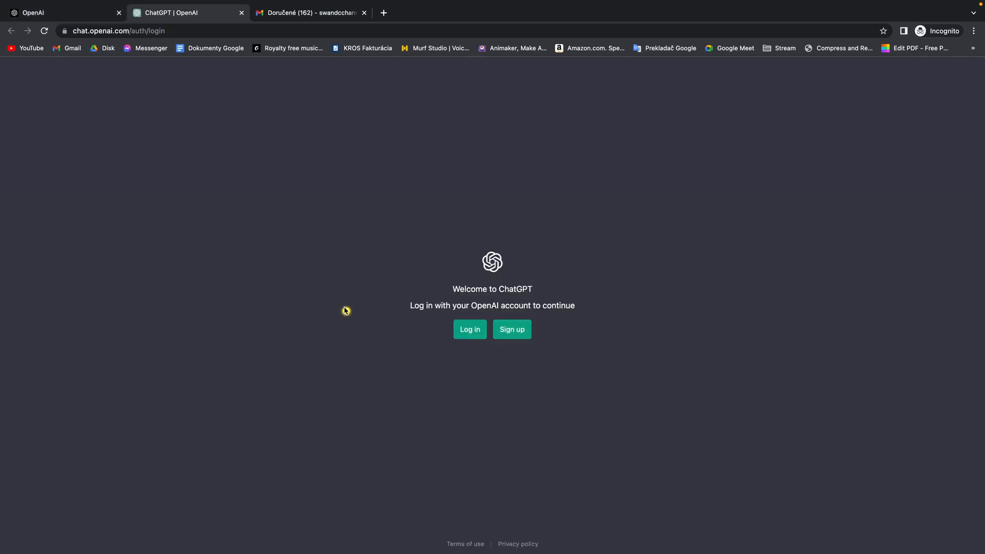
{"action": "mouse_move", "coordinate": [417, 338]}
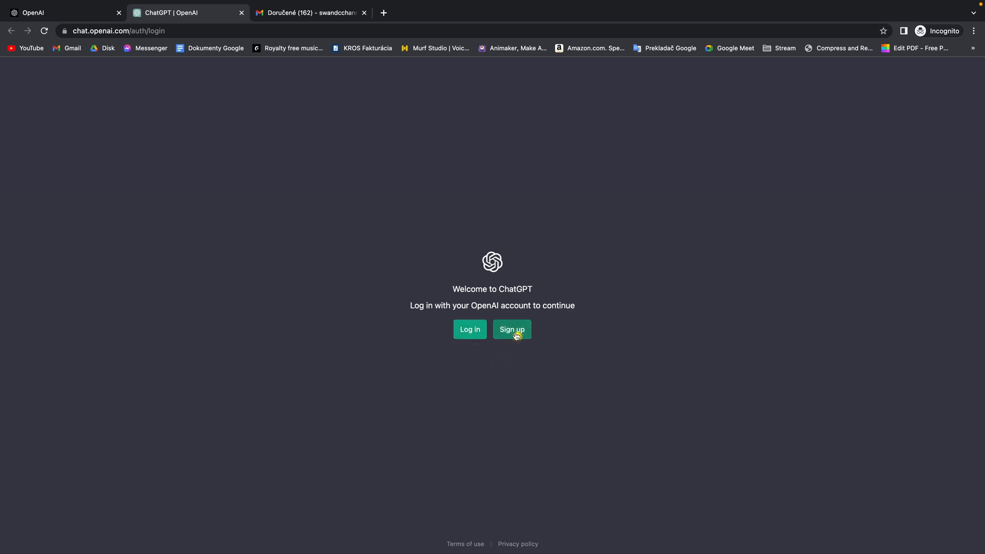
{"action": "mouse_move", "coordinate": [470, 329]}
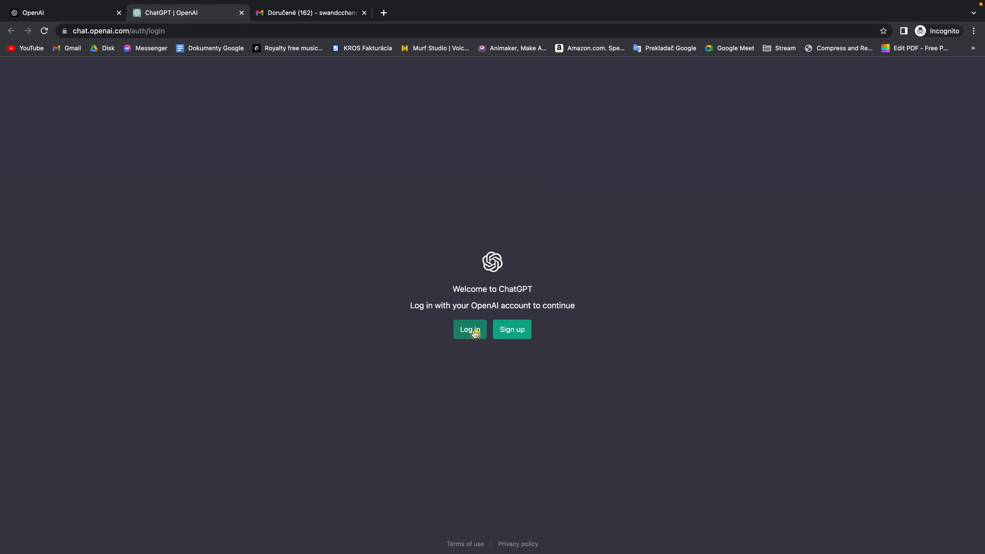
{"action": "left_click", "coordinate": [469, 329]}
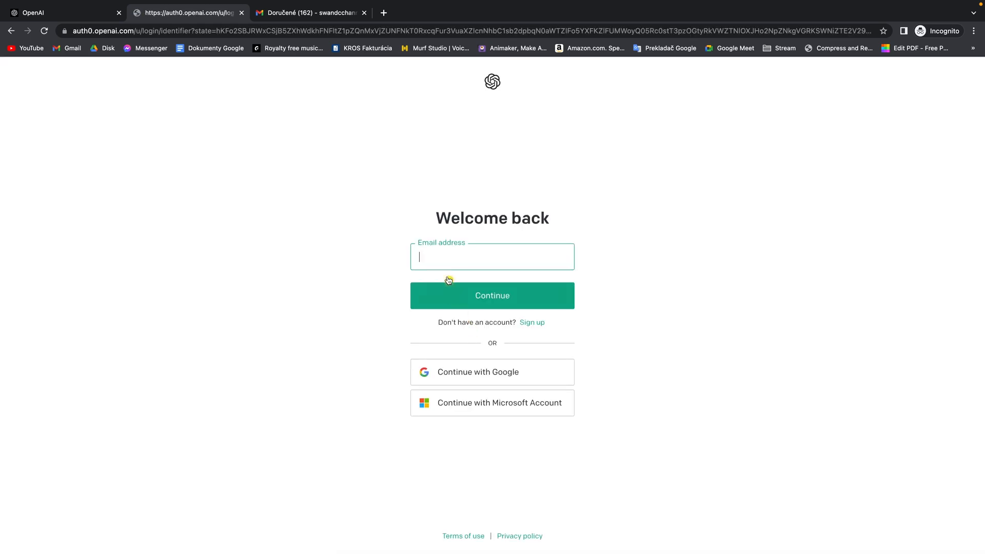
{"action": "left_click", "coordinate": [492, 296]}
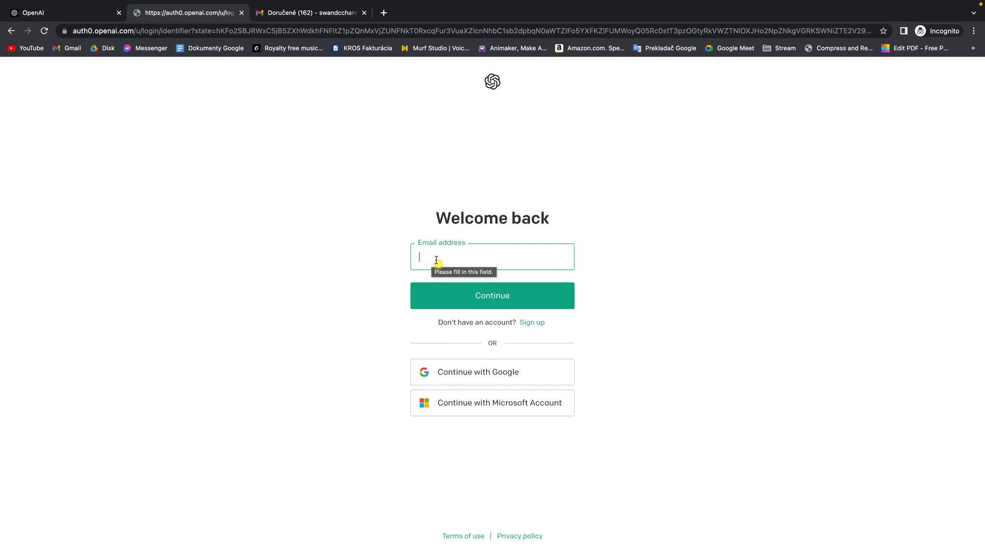
{"action": "mouse_move", "coordinate": [407, 268]}
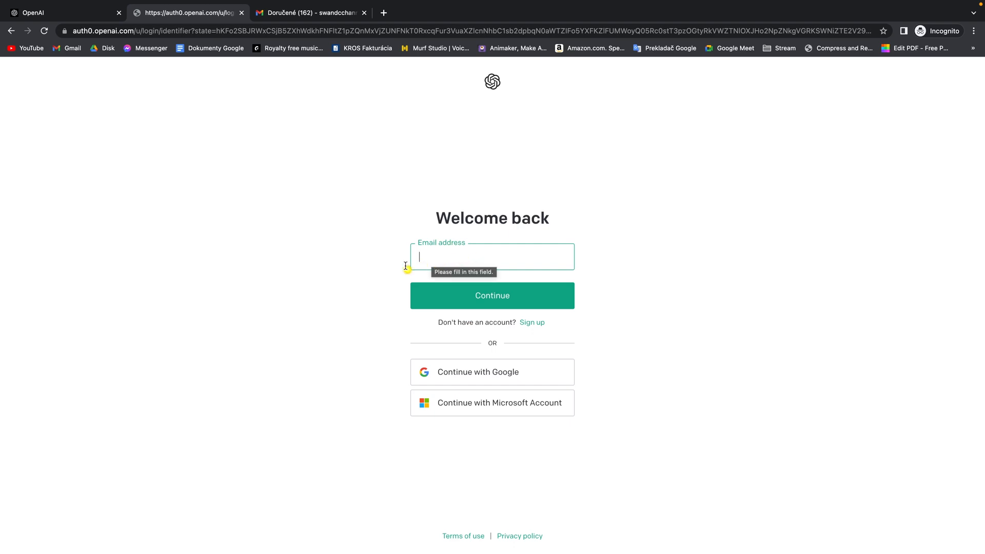
{"action": "mouse_move", "coordinate": [461, 380]}
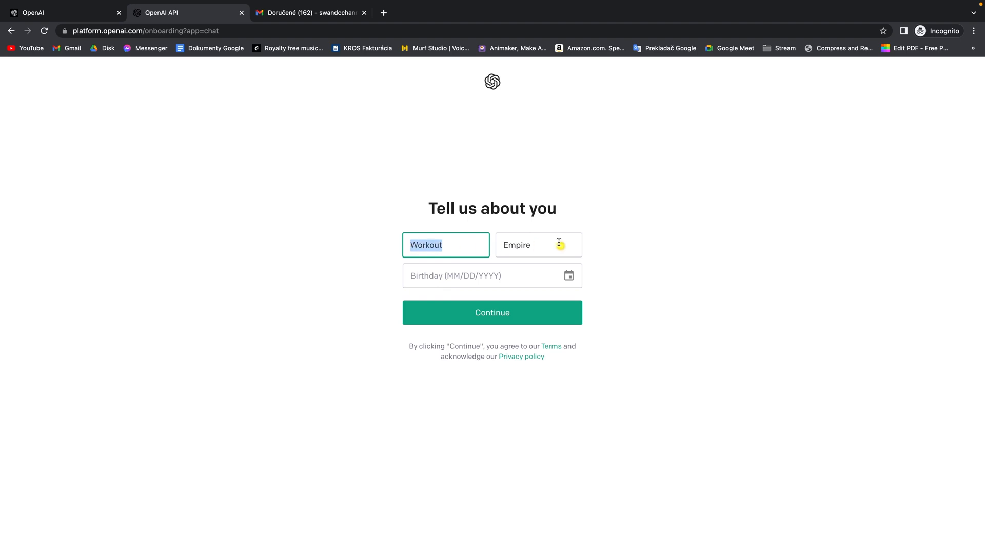
- Enter the last name and birthday on Tell us about you, then continue
{"action": "left_click", "coordinate": [492, 275]}
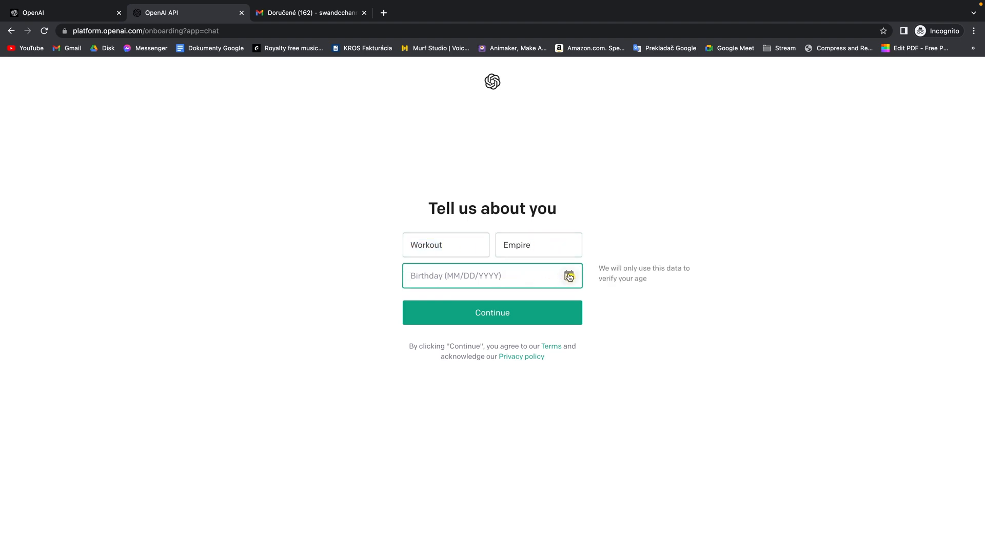
{"action": "left_click", "coordinate": [568, 275]}
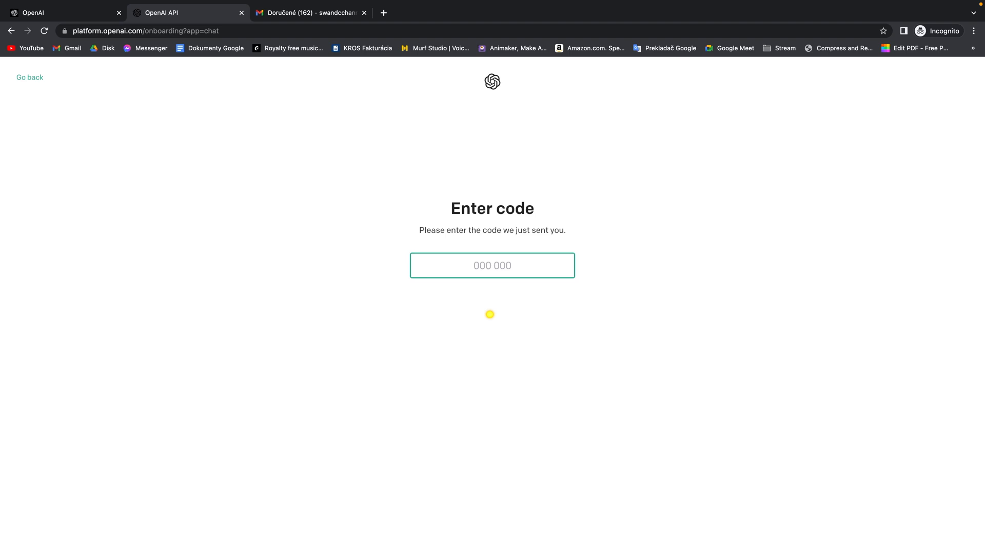
{"action": "left_click", "coordinate": [492, 266]}
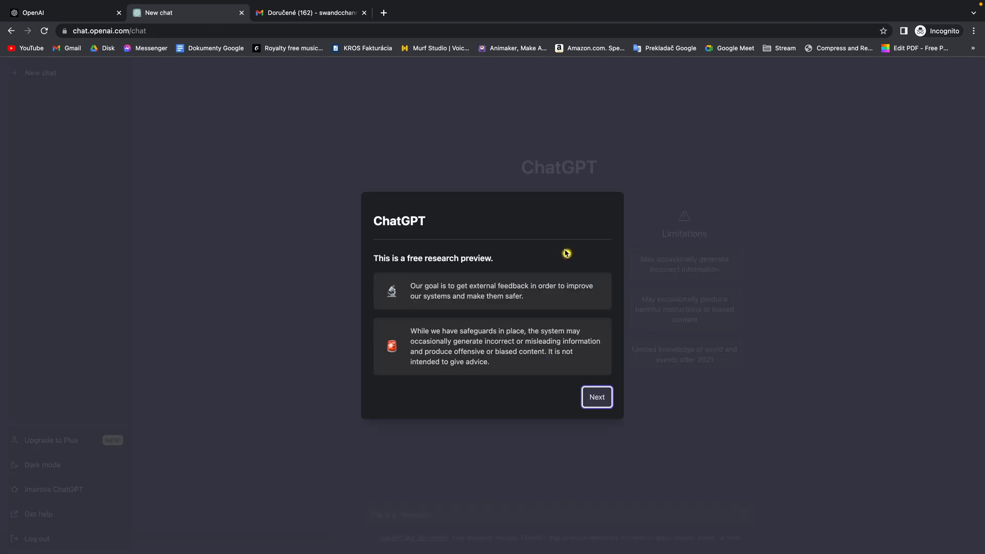
{"action": "mouse_move", "coordinate": [392, 263]}
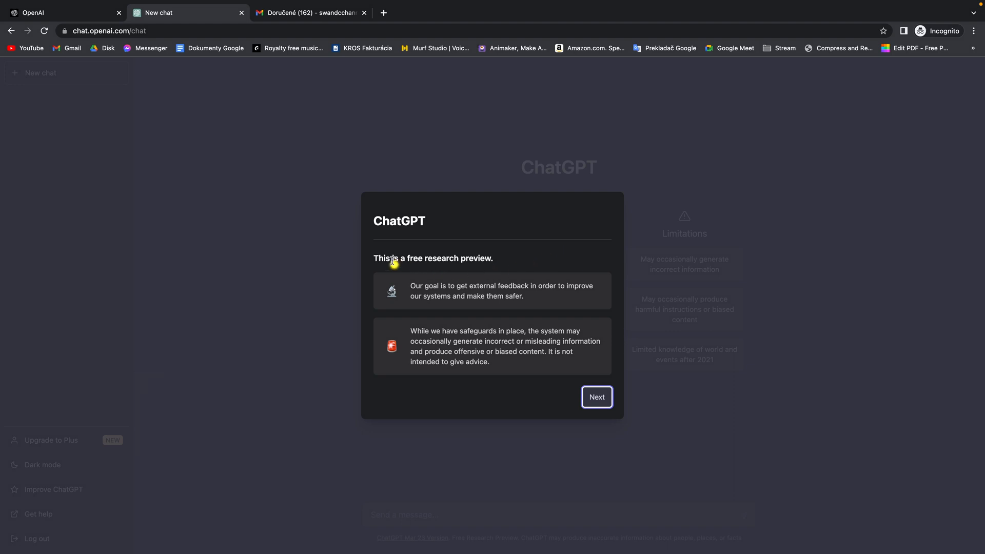
{"action": "mouse_move", "coordinate": [514, 259]}
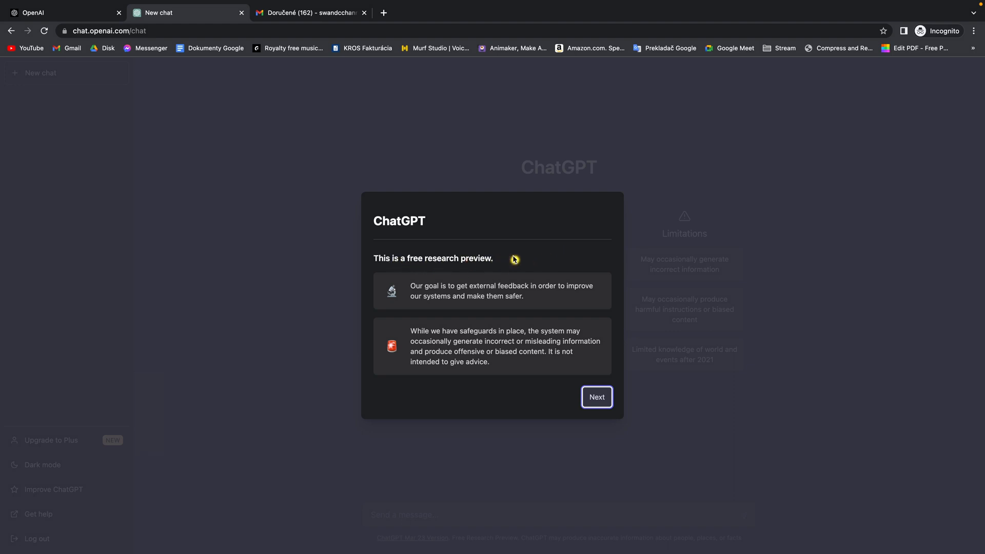
- Dismiss the research preview and How we collect data dialogs with Next
{"action": "left_click", "coordinate": [596, 397]}
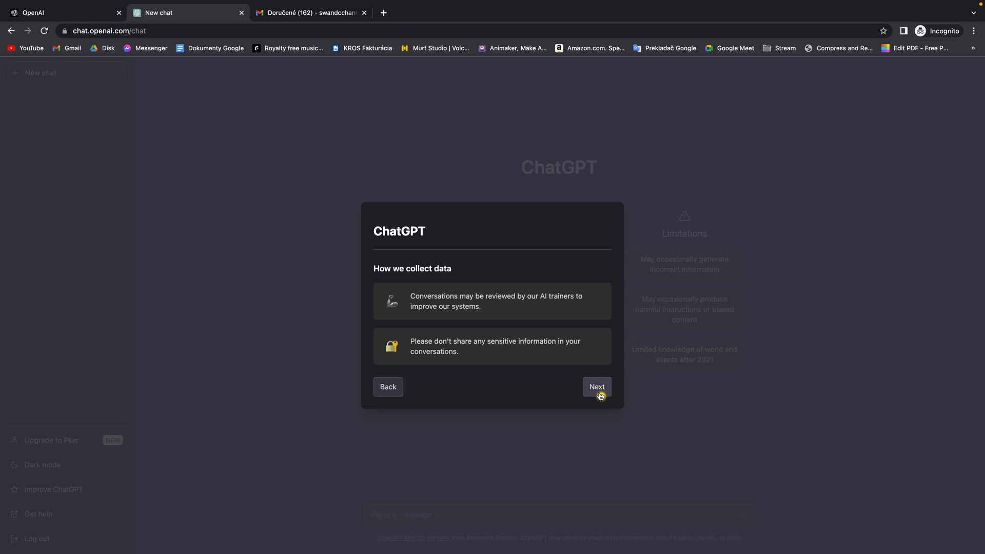
{"action": "left_click", "coordinate": [596, 387]}
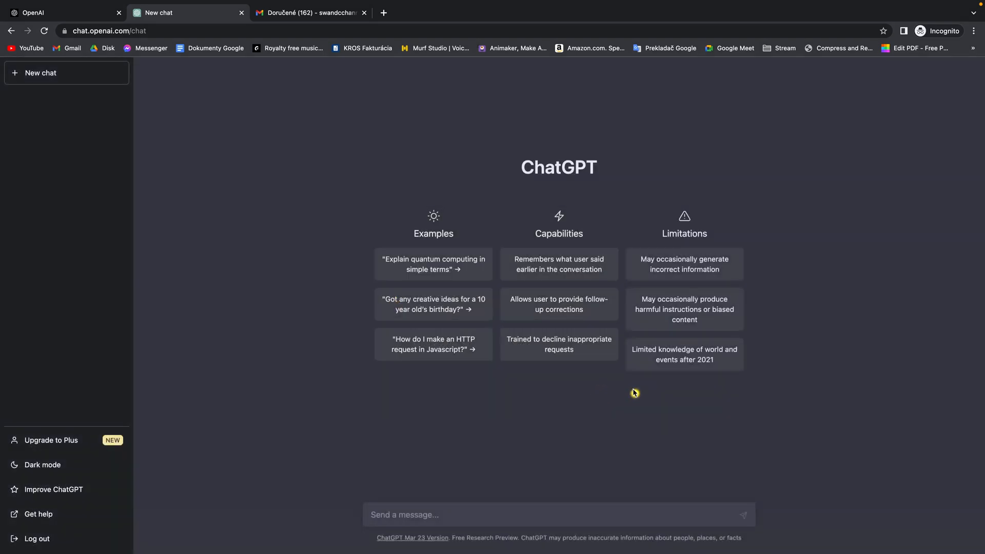